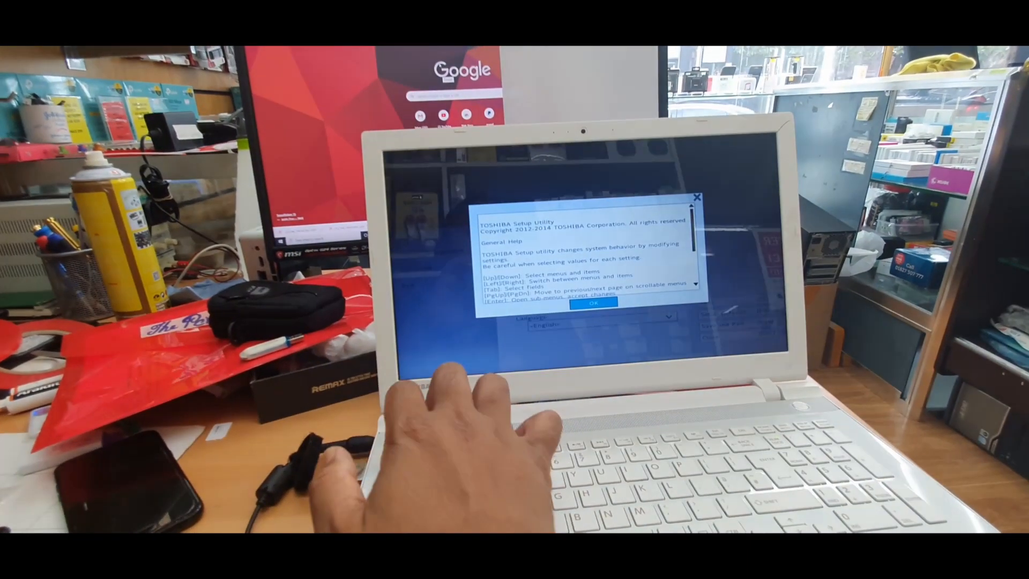
# Step: Dismiss the General Help notice to reach the Security page with Secure Boot disabled
pyautogui.click(590, 309)
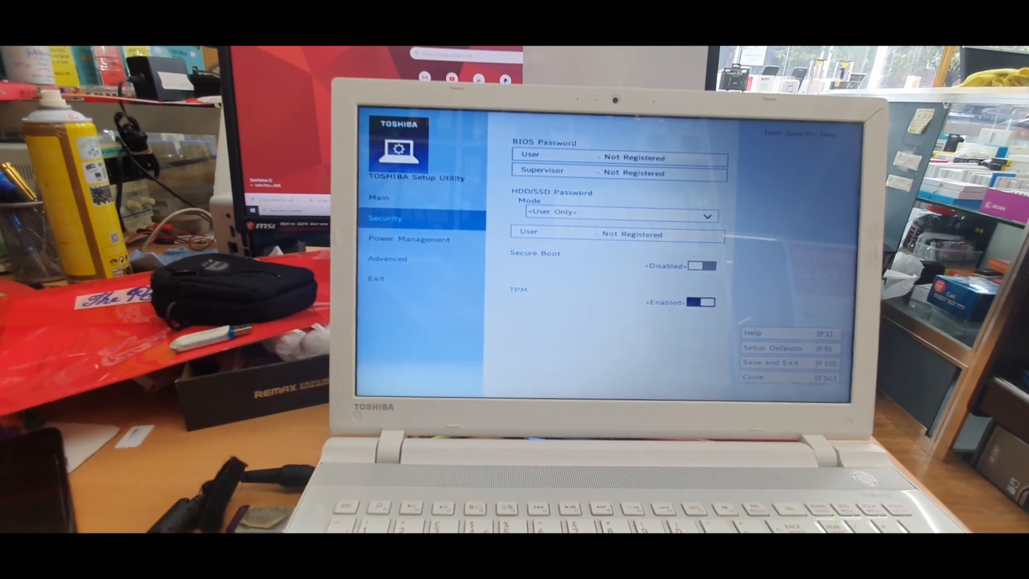
# Step: Go from the Power Management page to the Advanced settings page
pyautogui.click(409, 238)
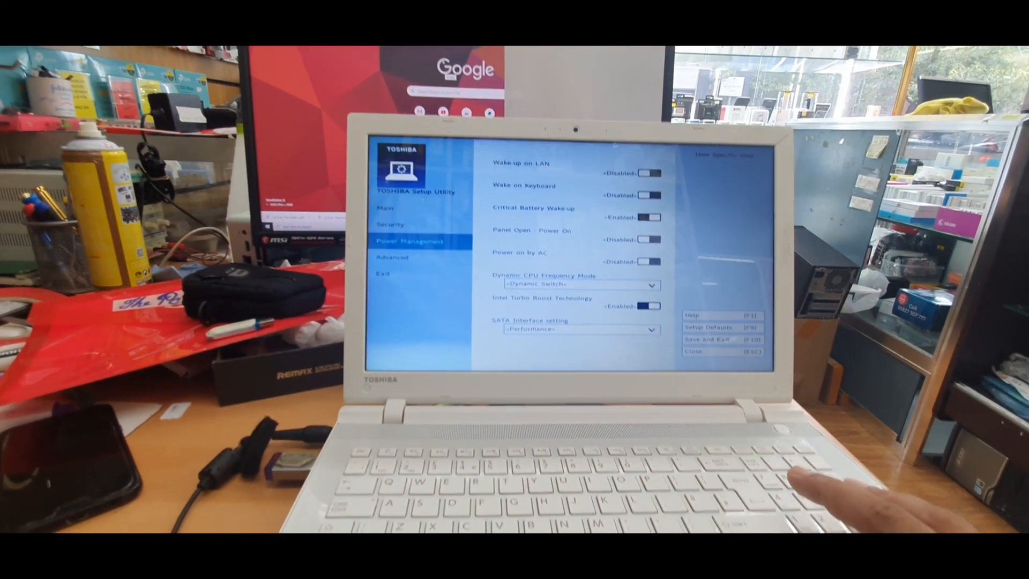
pyautogui.click(392, 258)
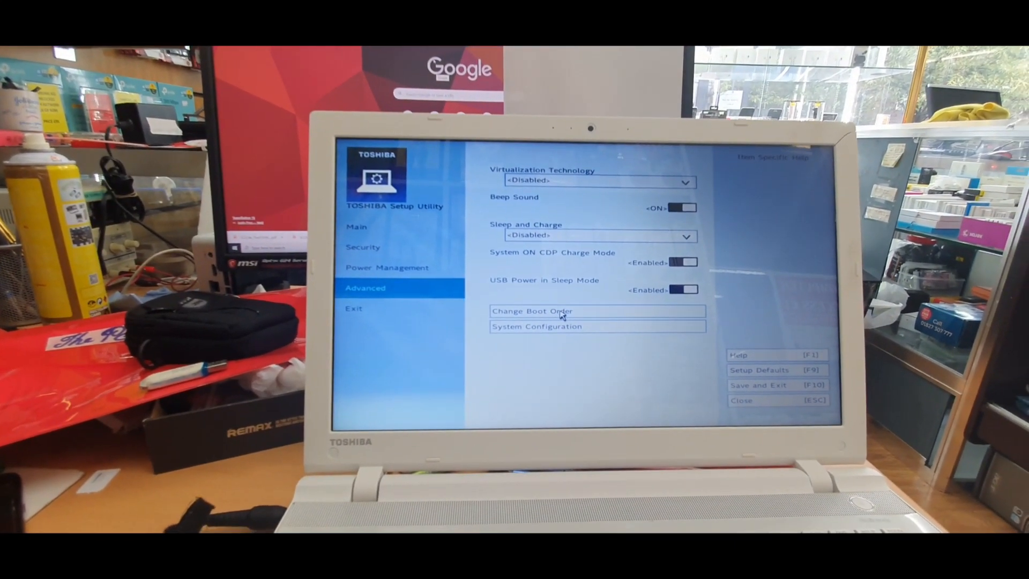
# Step: Select Change Boot Order, then open System Configuration showing Boot Mode as UEFI Boot
pyautogui.click(531, 311)
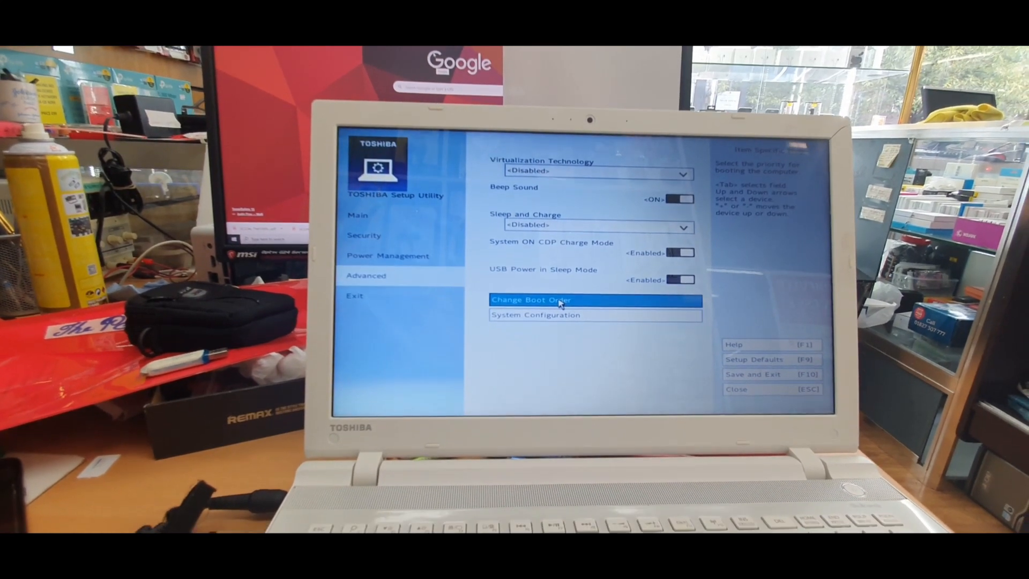
pyautogui.click(530, 300)
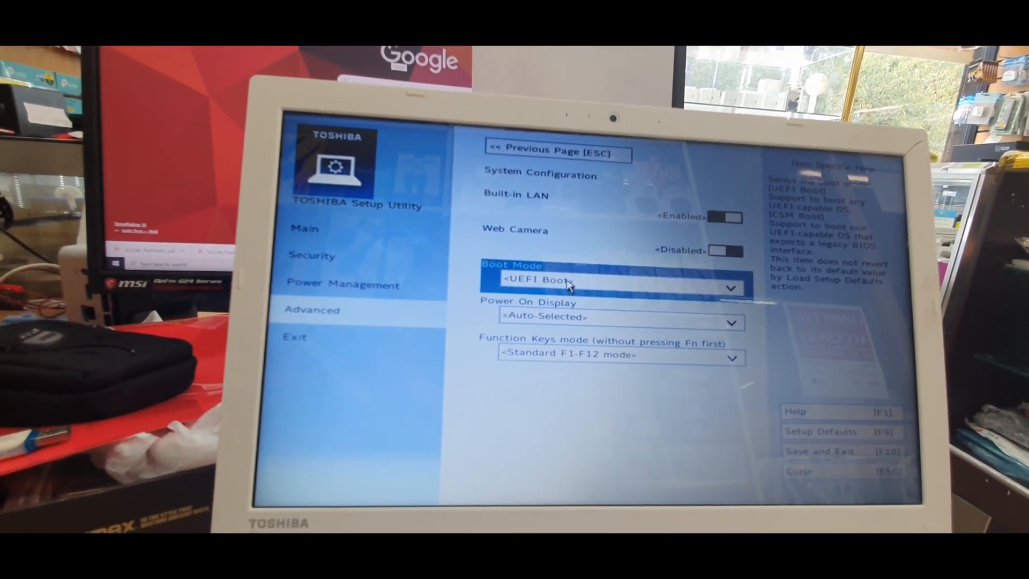
# Step: Change Boot Mode from UEFI Boot to CSM Boot
pyautogui.click(614, 287)
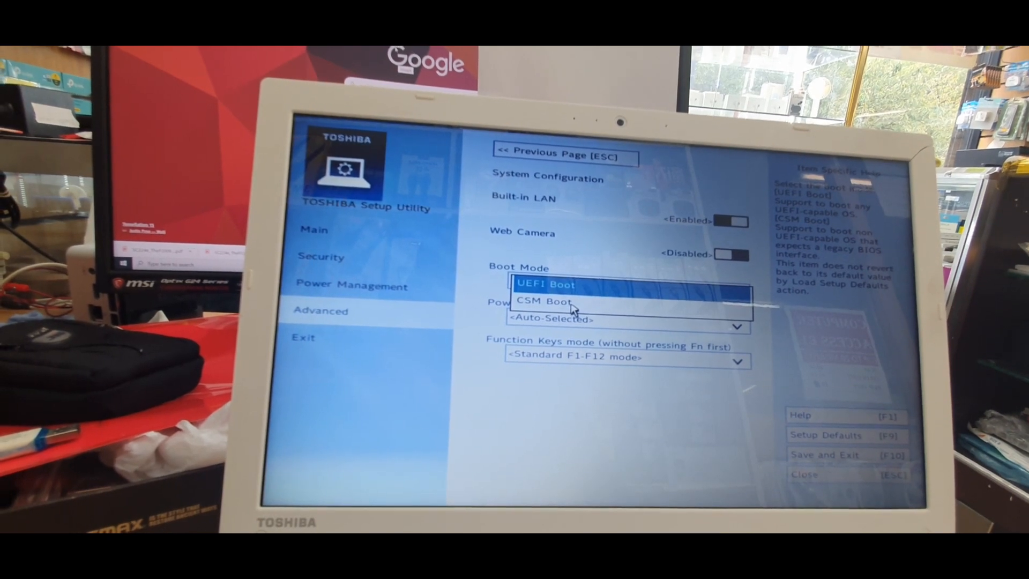
pyautogui.click(542, 300)
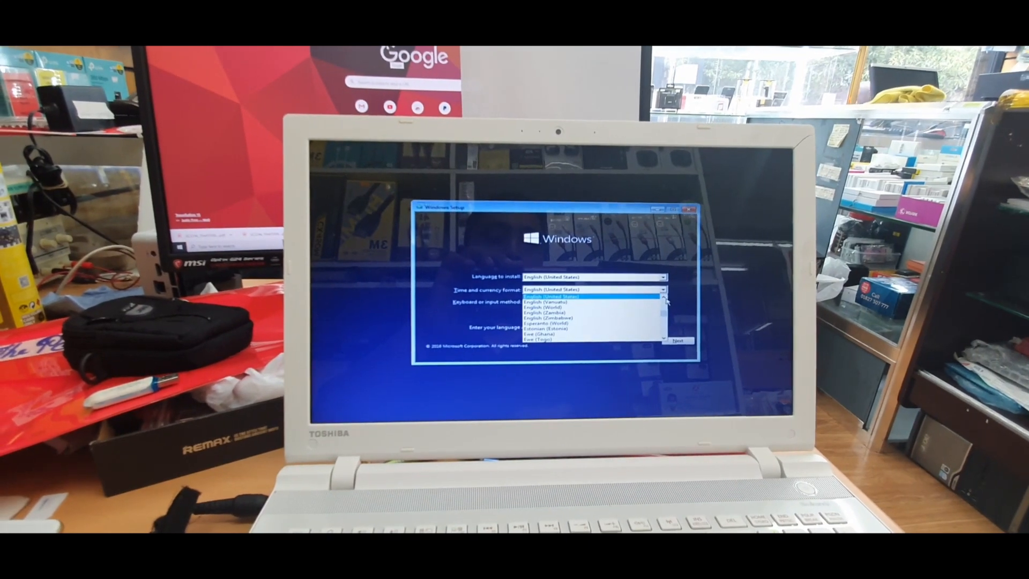
# Step: Set time and currency format to English (United Kingdom) and begin the Windows installation
pyautogui.click(558, 295)
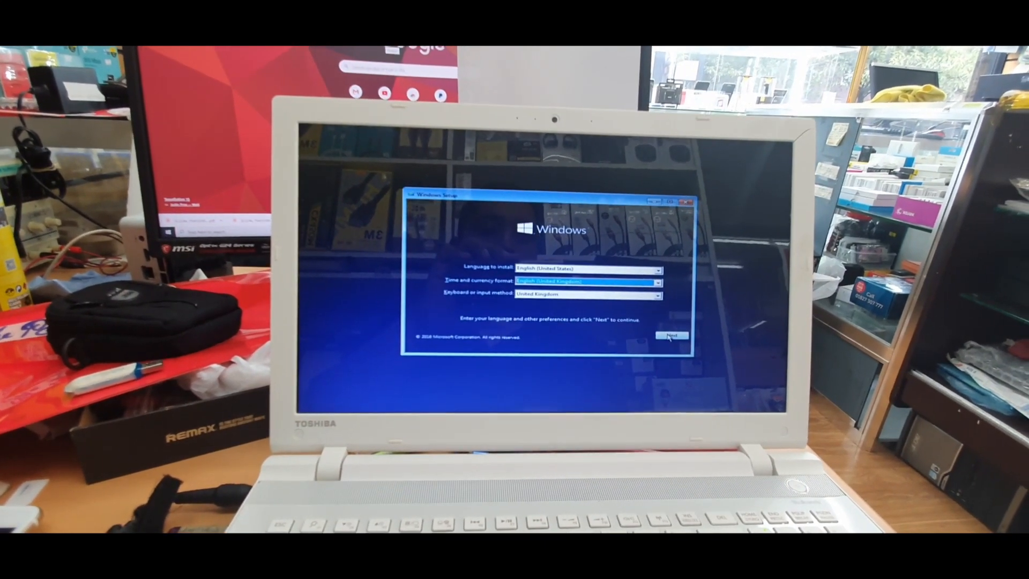
pyautogui.click(670, 336)
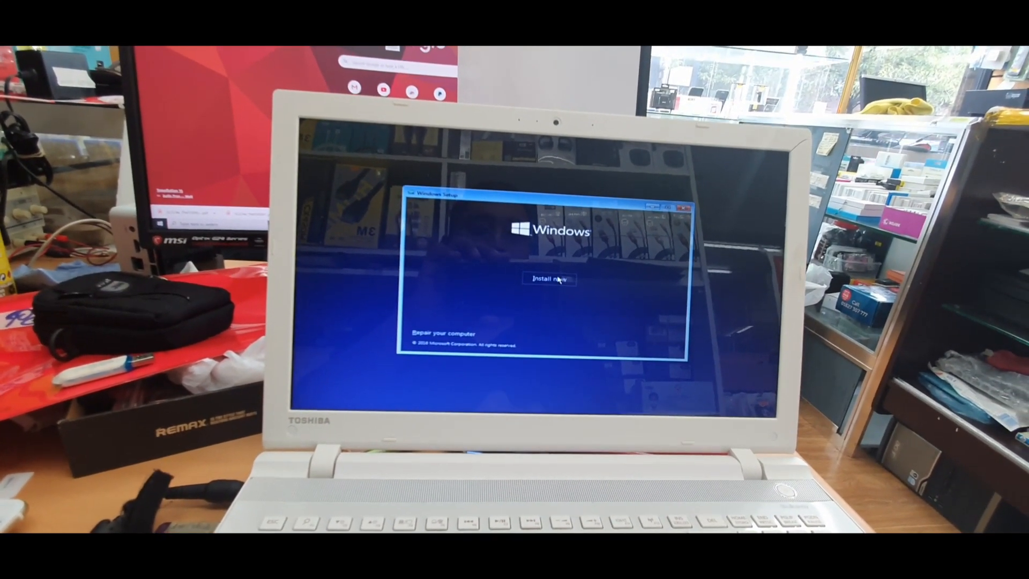
pyautogui.click(550, 278)
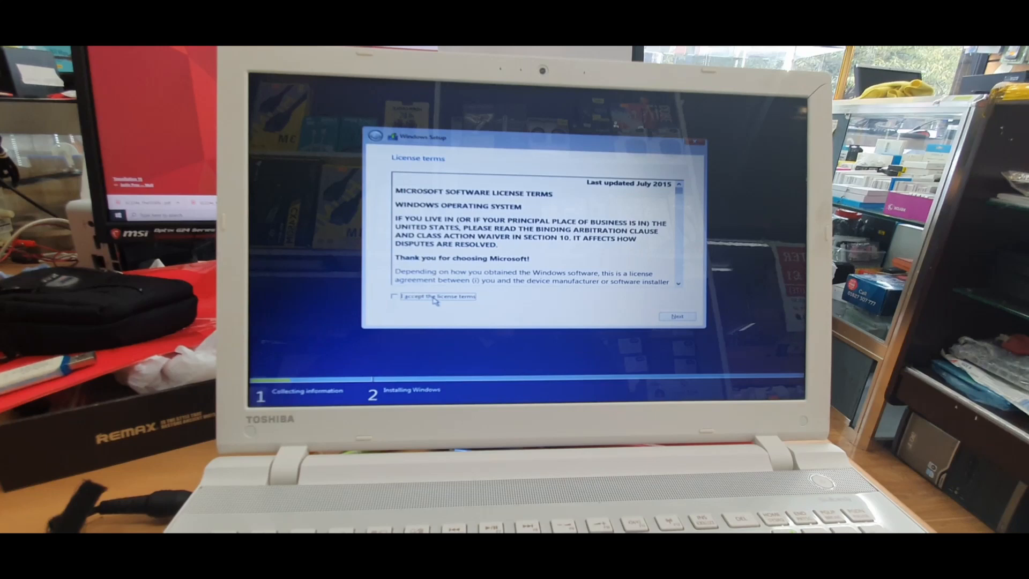
# Step: Accept the Microsoft license terms and continue to the installation type choice
pyautogui.click(393, 296)
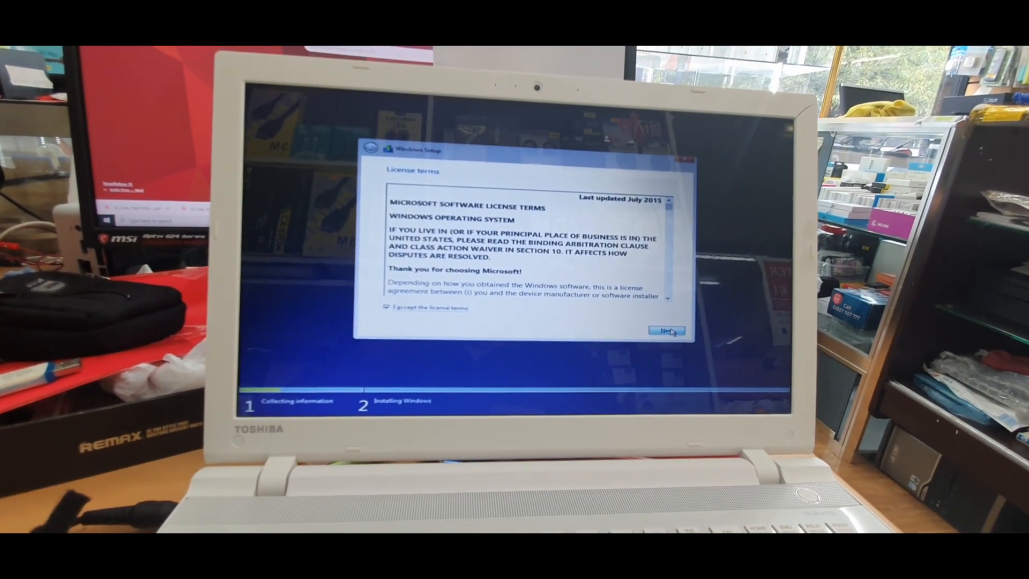
pyautogui.click(667, 330)
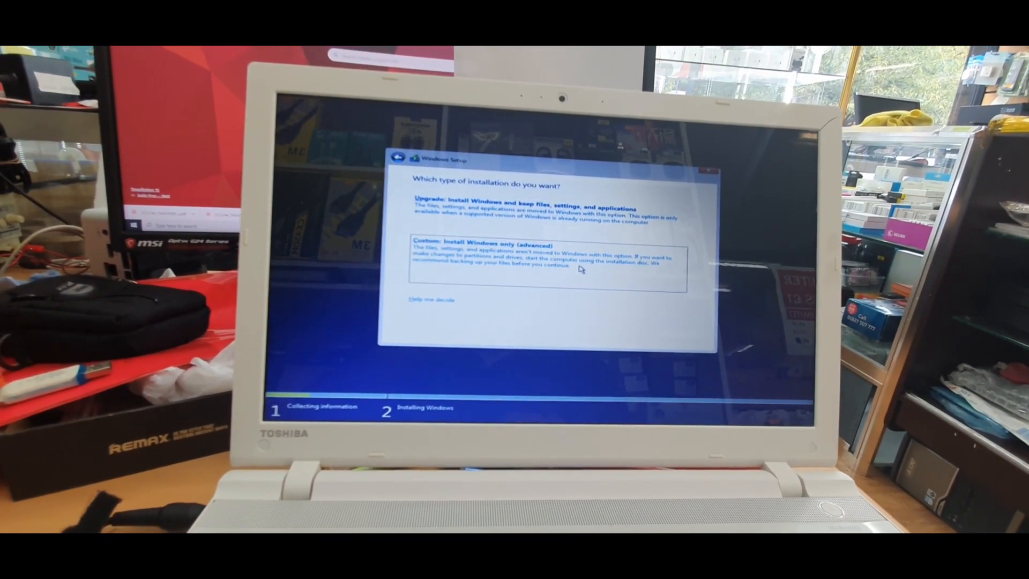